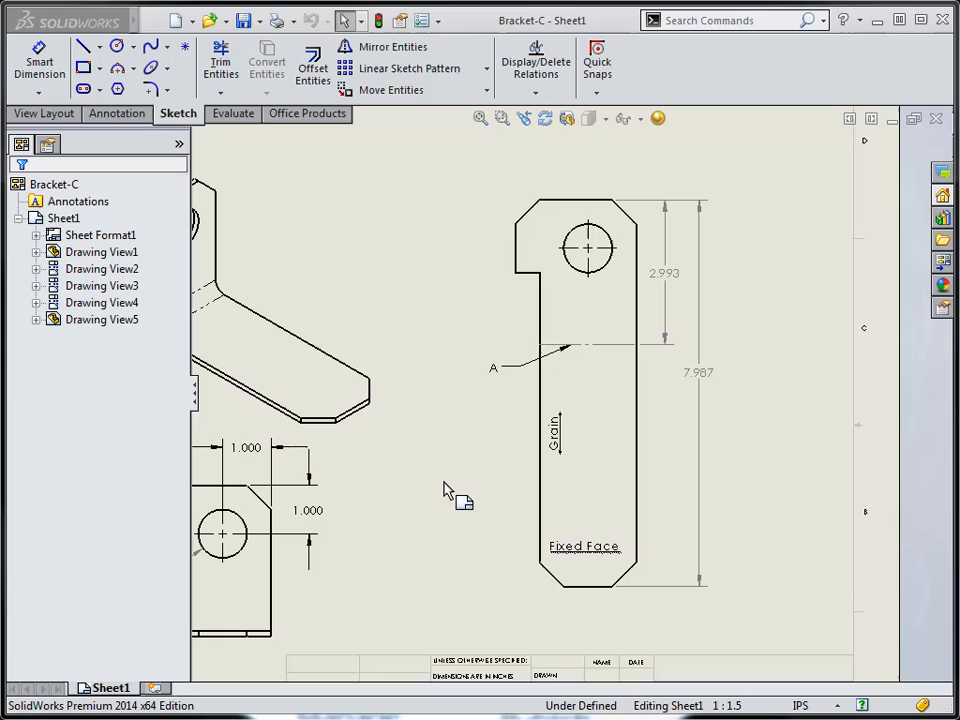
pyautogui.moveTo(435, 510)
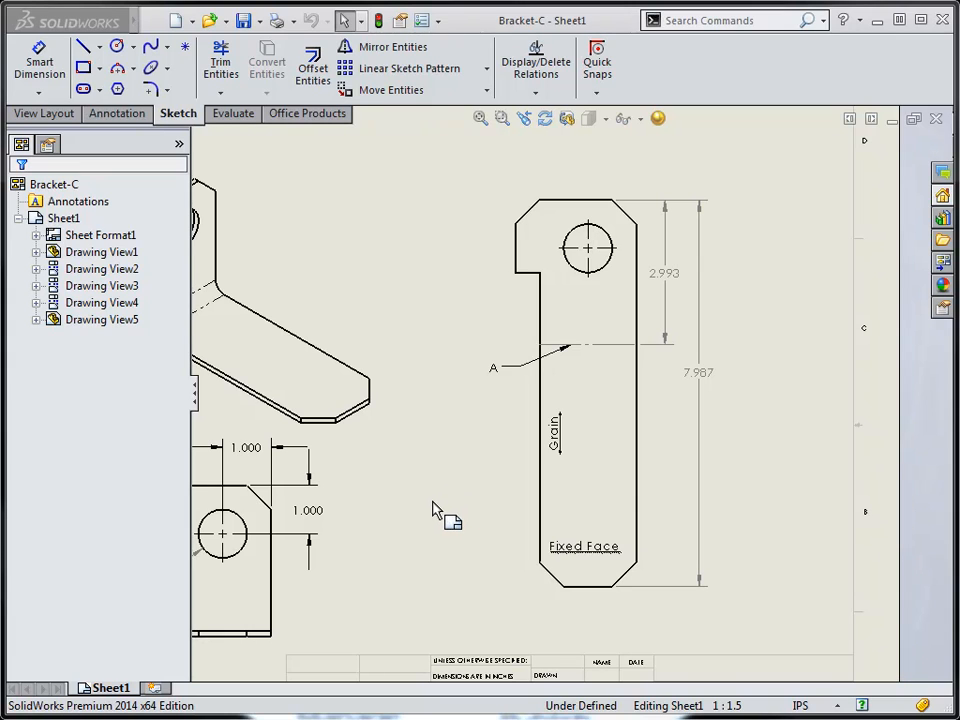
pyautogui.moveTo(892, 167)
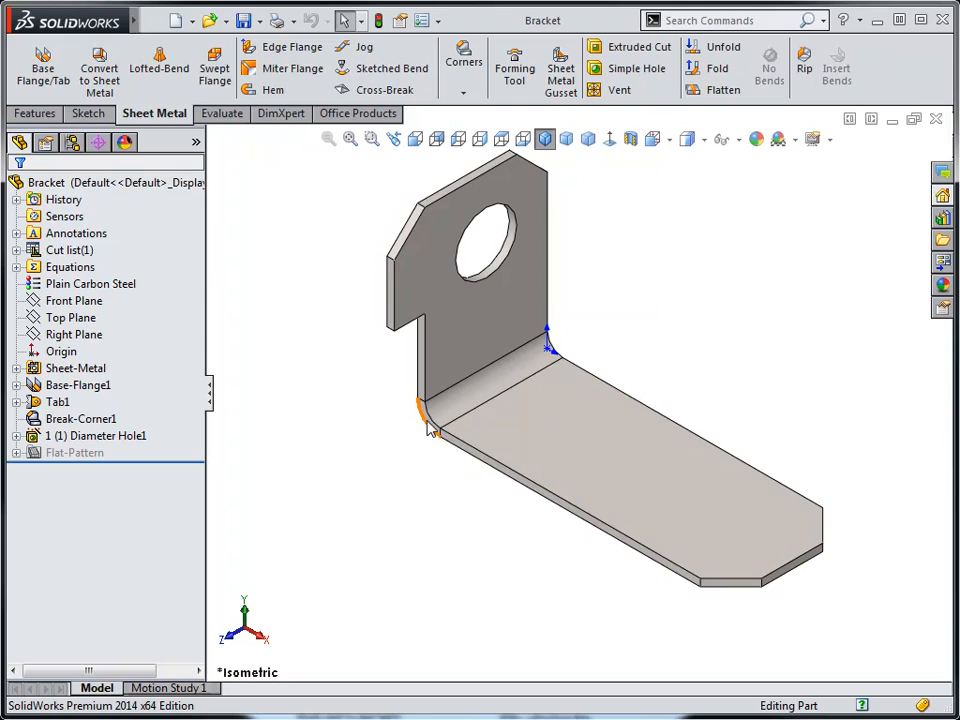
pyautogui.moveTo(425, 470)
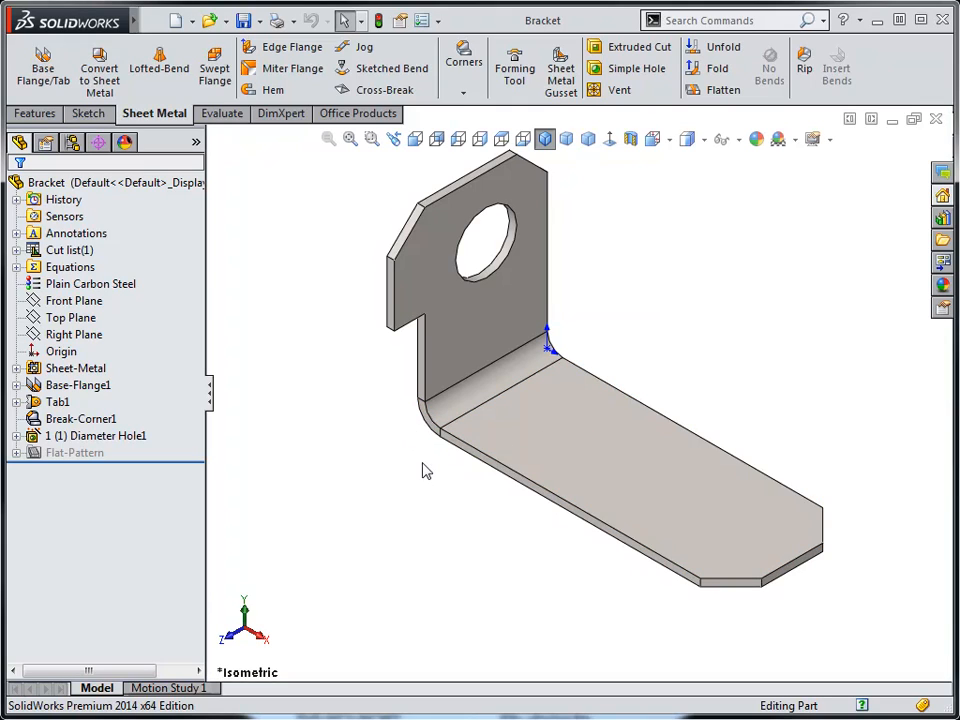
pyautogui.moveTo(347, 477)
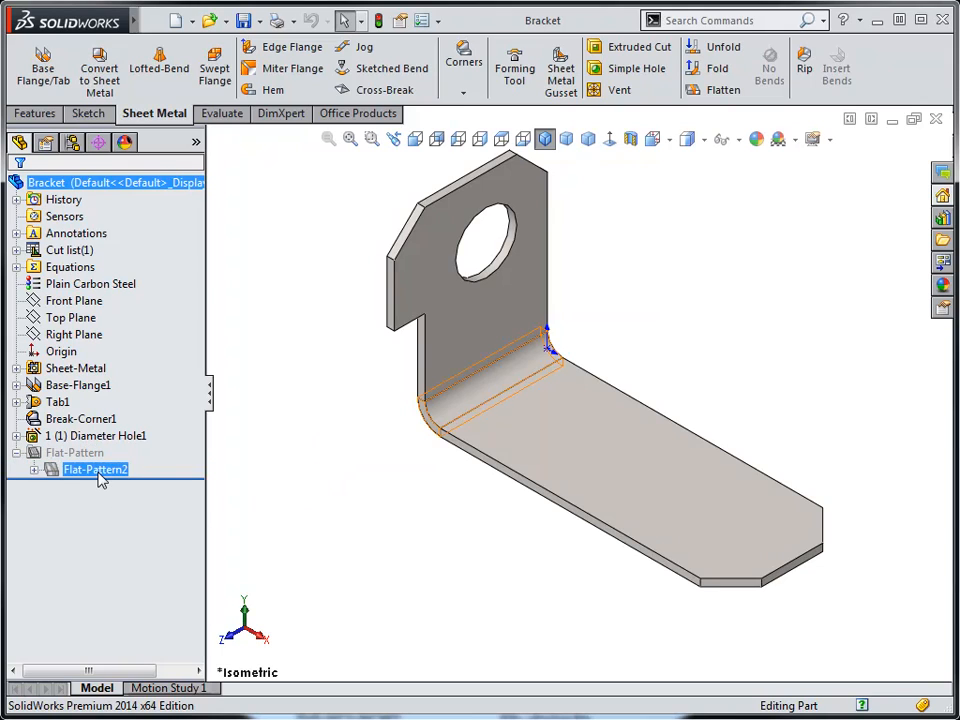
# Edit Flat-Pattern2 to use the bottom flange's long edge as grain direction
pyautogui.doubleClick(95, 469)
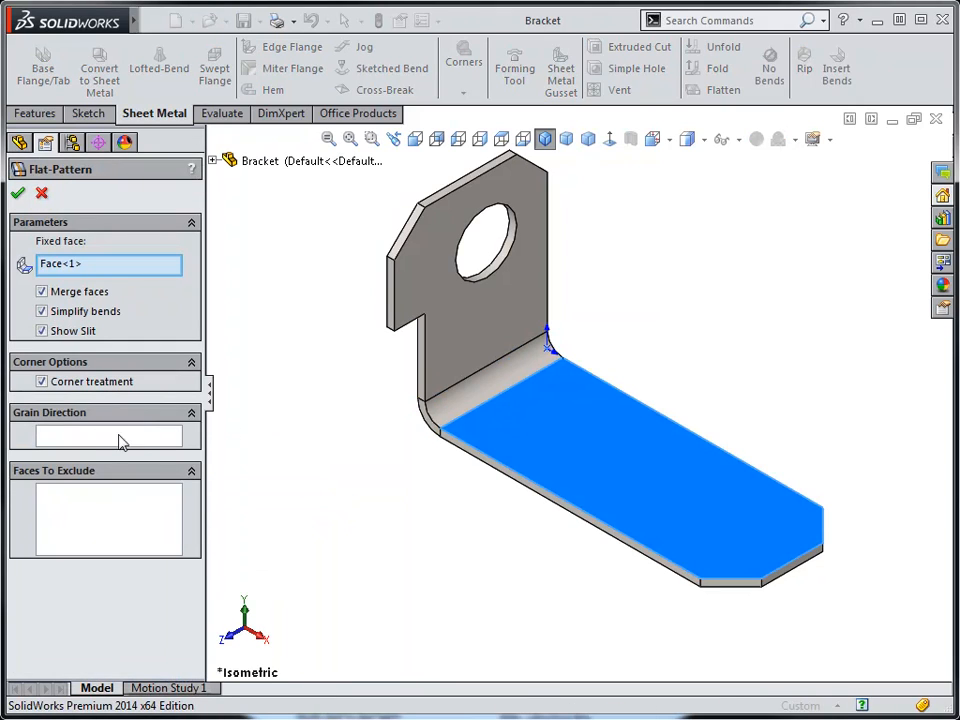
pyautogui.moveTo(142, 450)
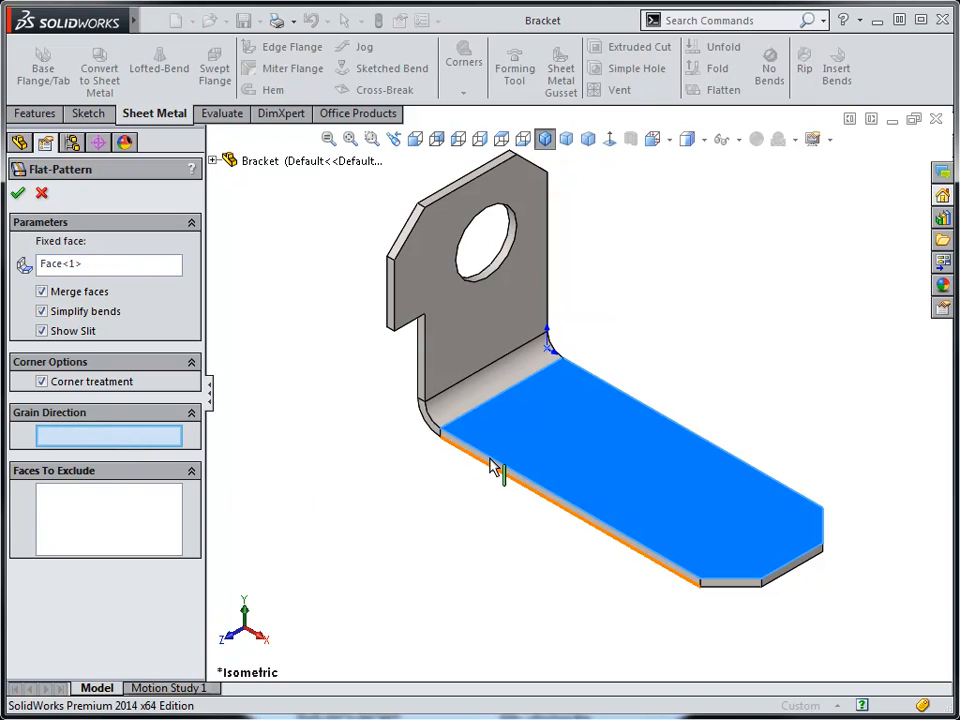
pyautogui.click(493, 467)
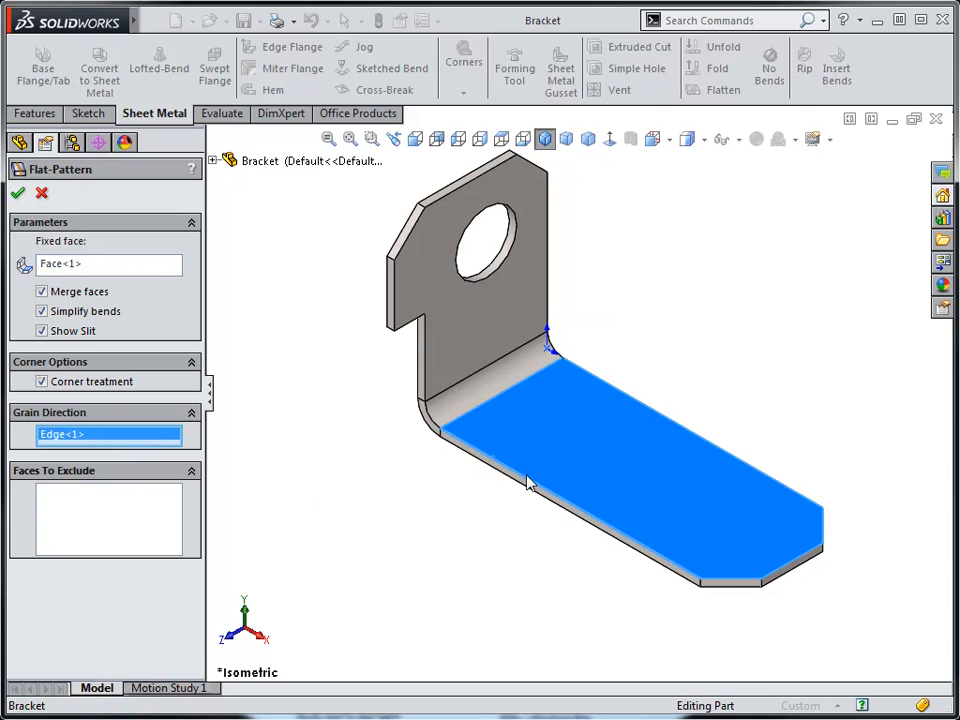
pyautogui.moveTo(417, 502)
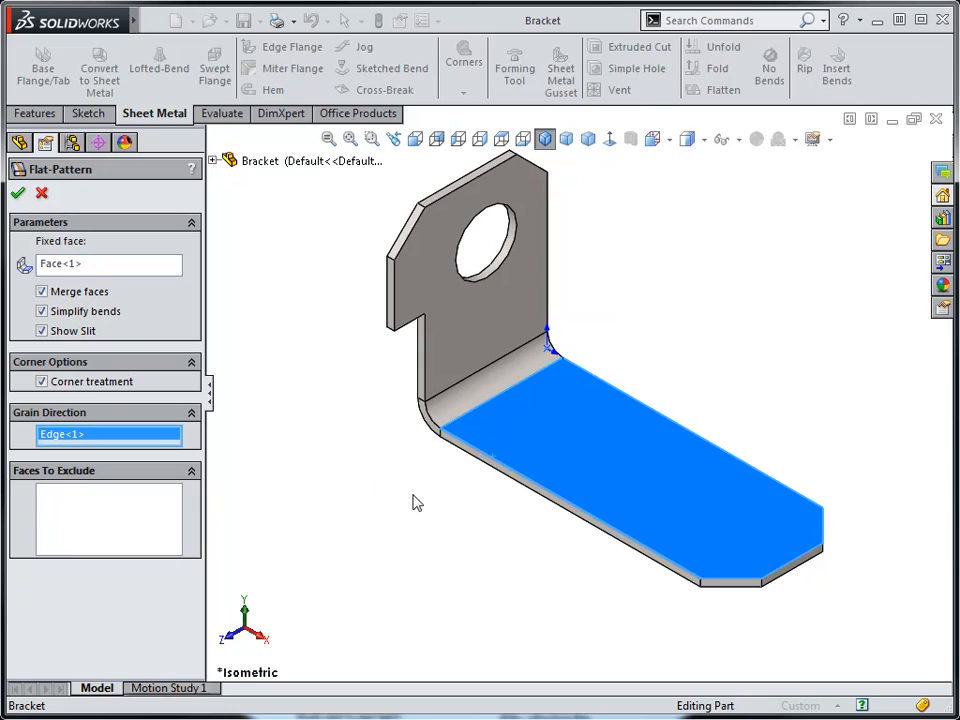
pyautogui.click(17, 192)
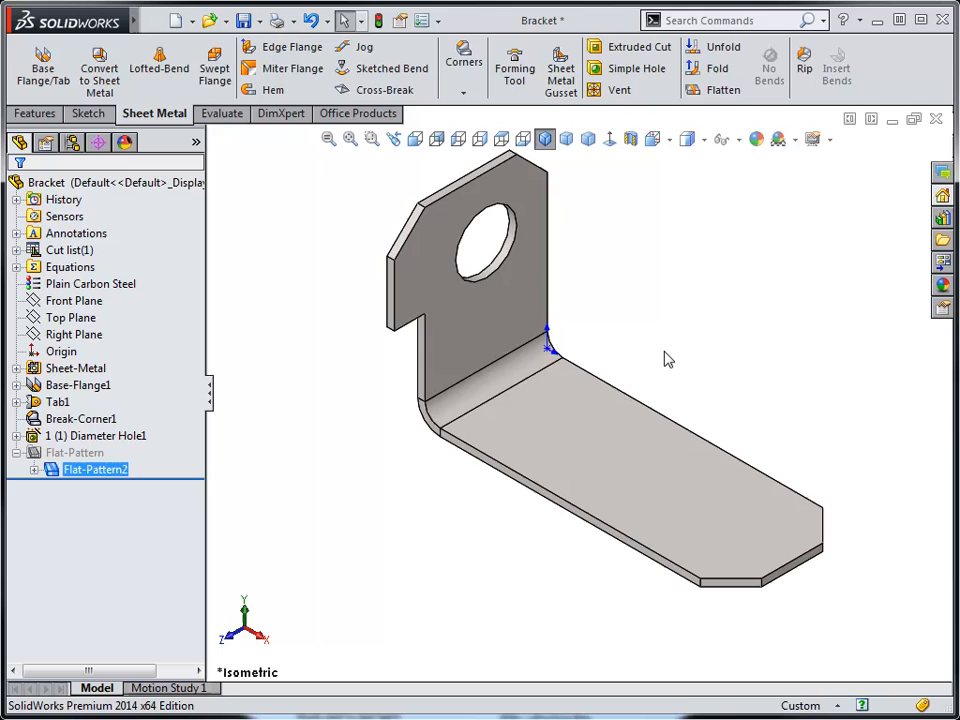
# Flatten the Bracket part from the Sheet Metal tab to show its flat pattern
pyautogui.click(715, 89)
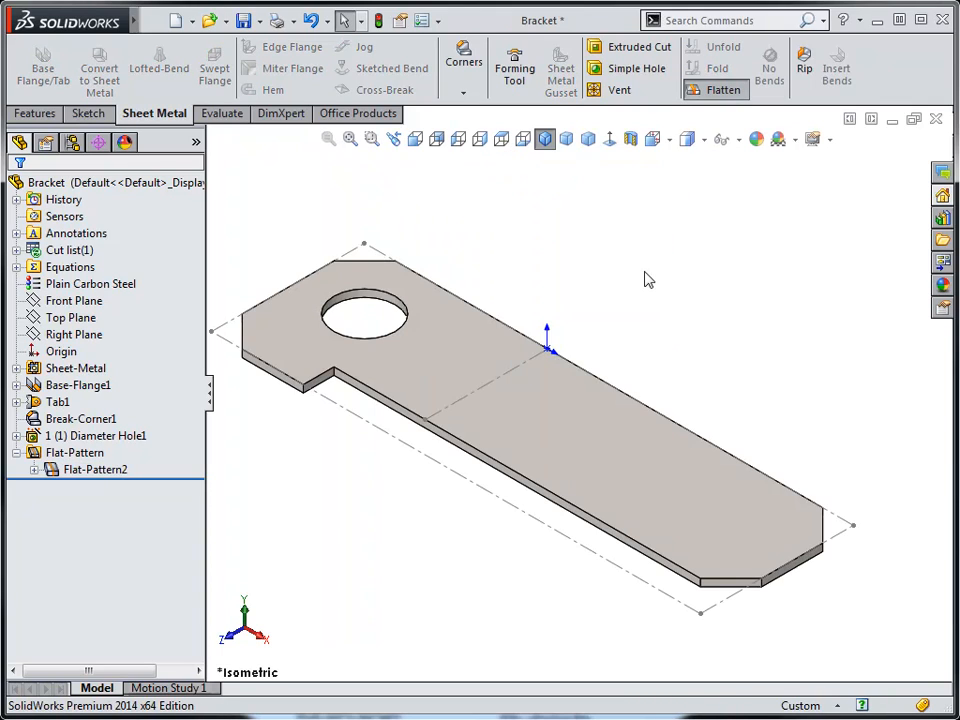
pyautogui.moveTo(638, 295)
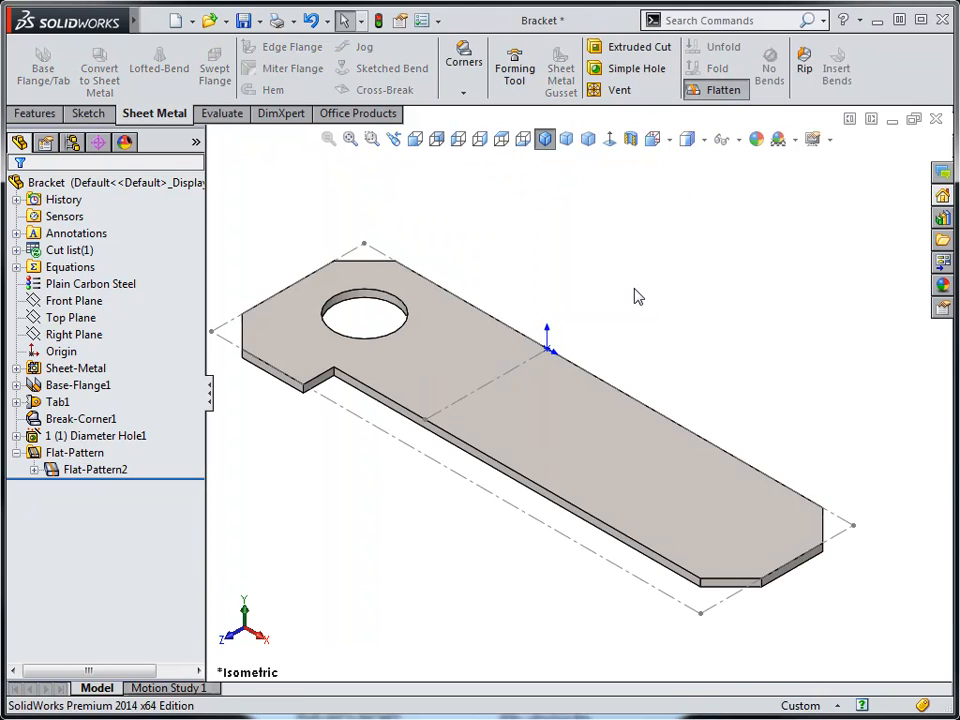
pyautogui.click(705, 90)
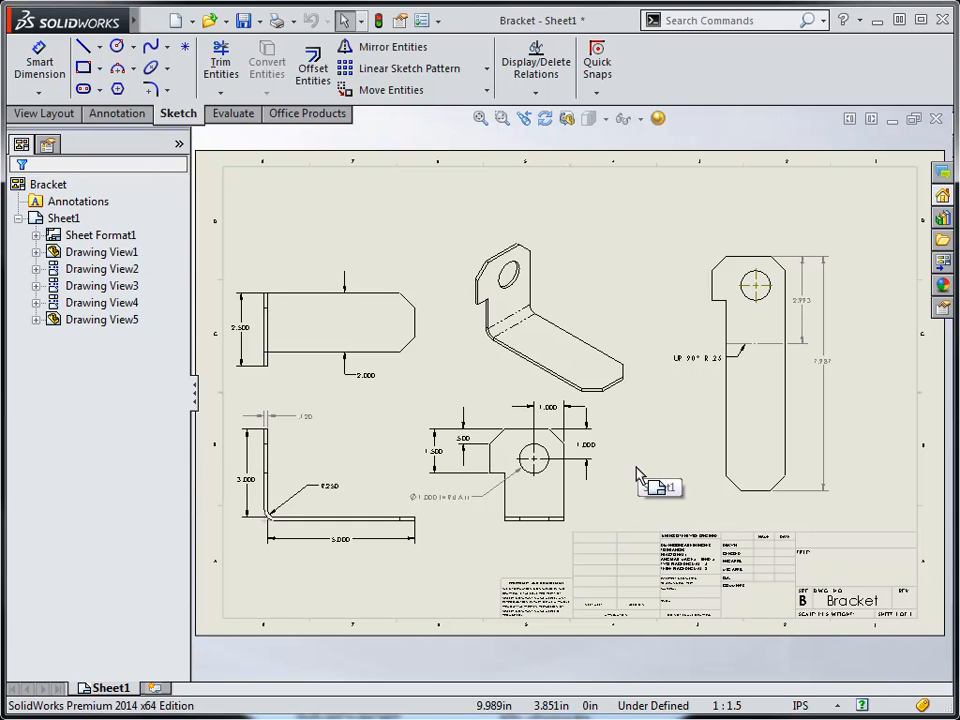
pyautogui.moveTo(641, 460)
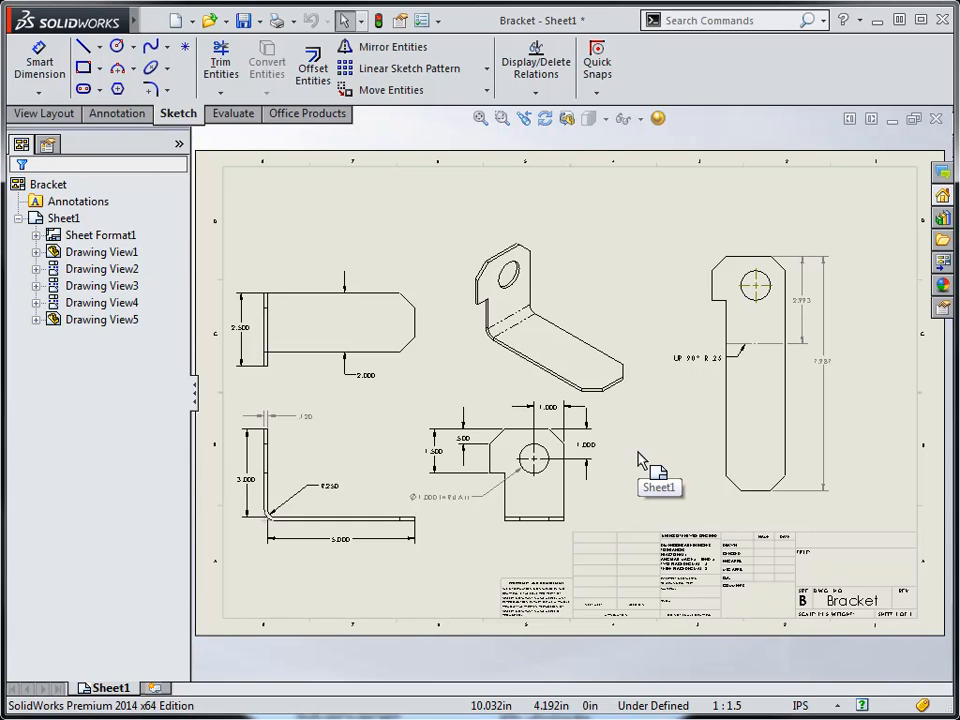
pyautogui.moveTo(678, 456)
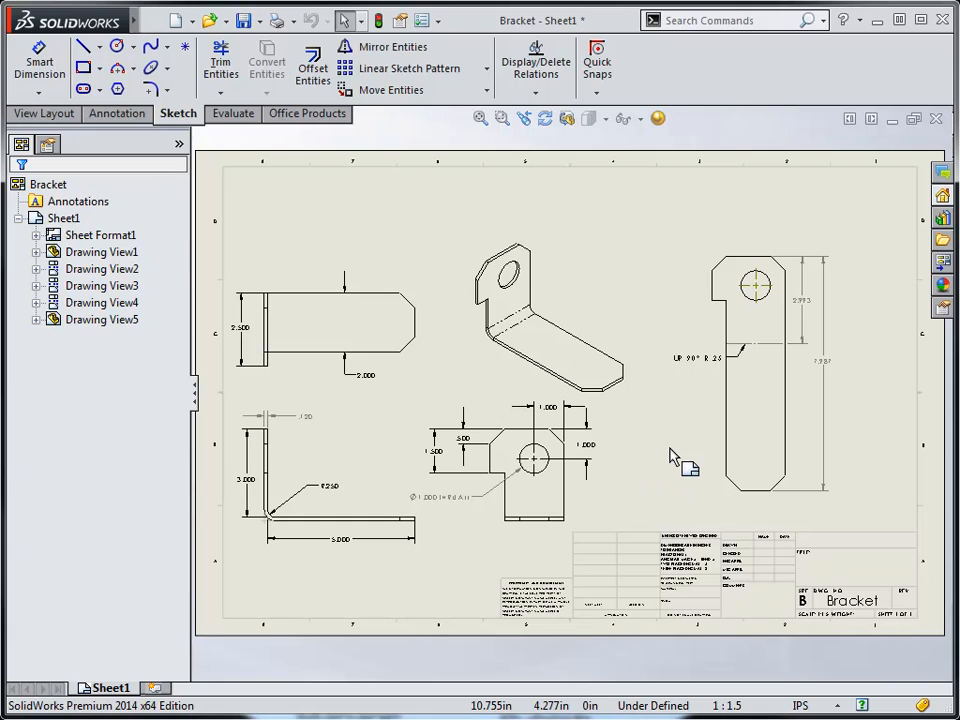
# Switch to the Annotation tools on the Bracket - Sheet1 drawing
pyautogui.click(117, 113)
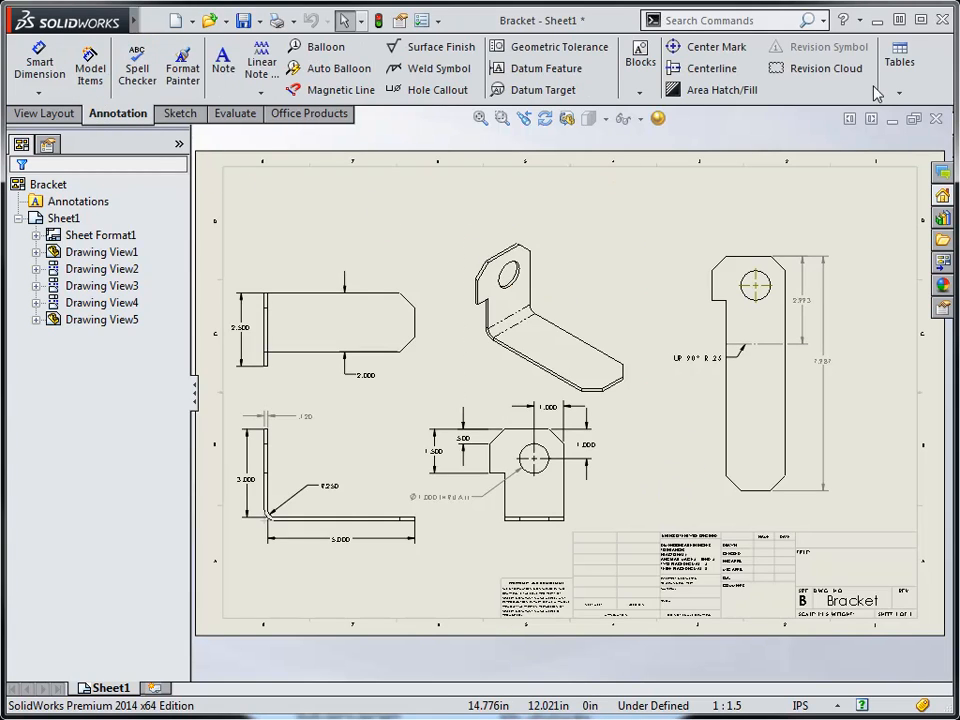
pyautogui.moveTo(942, 220)
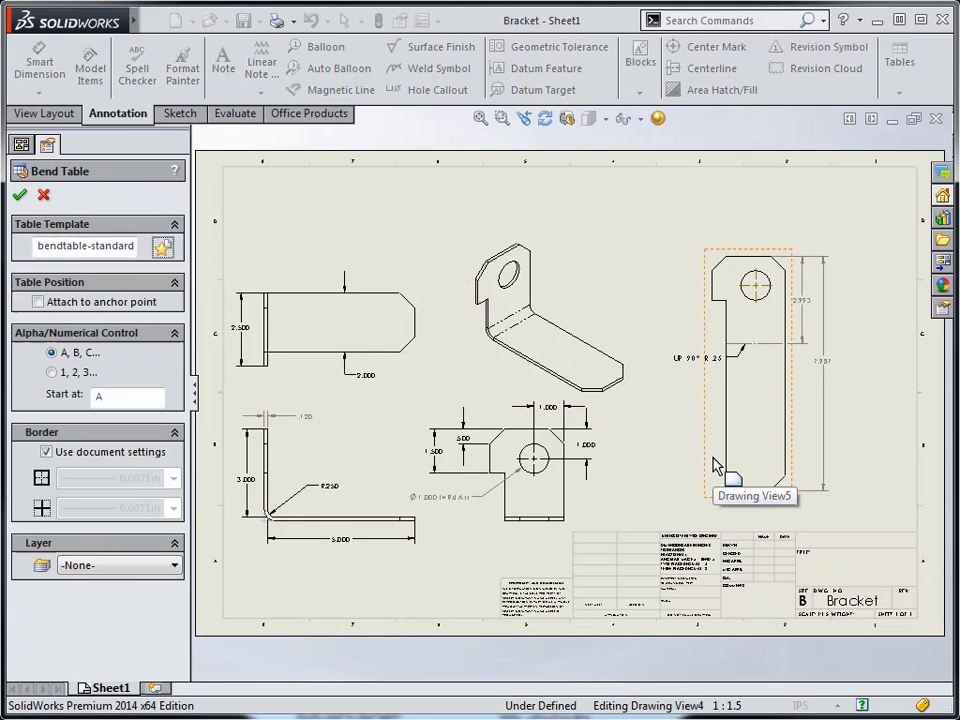
# Insert a bend table on Drawing View5, attached to the anchor point
pyautogui.click(35, 301)
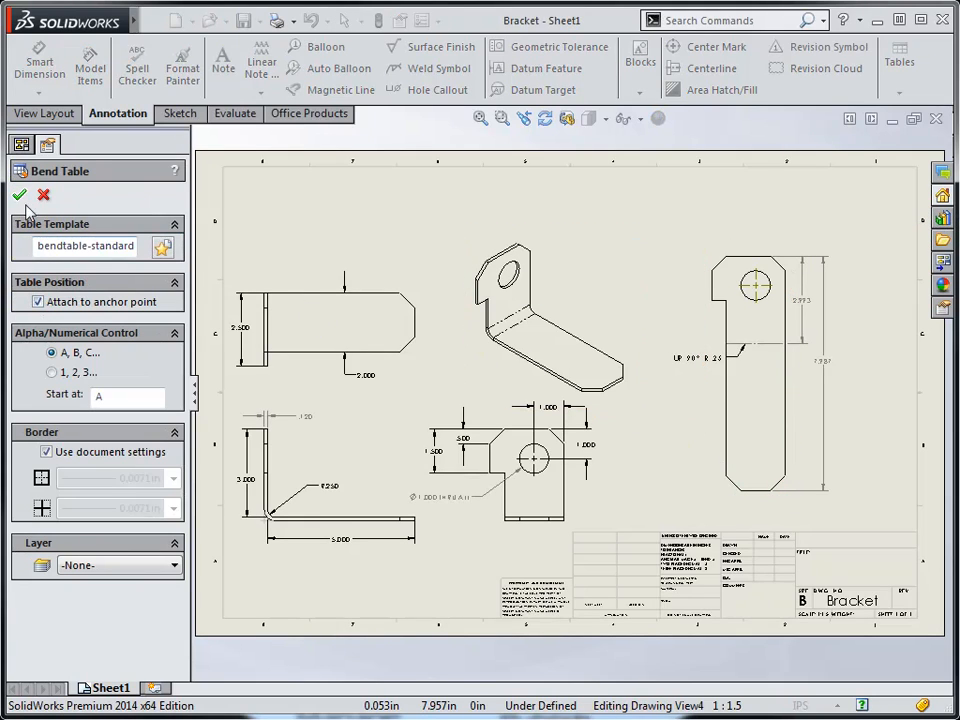
pyautogui.click(17, 195)
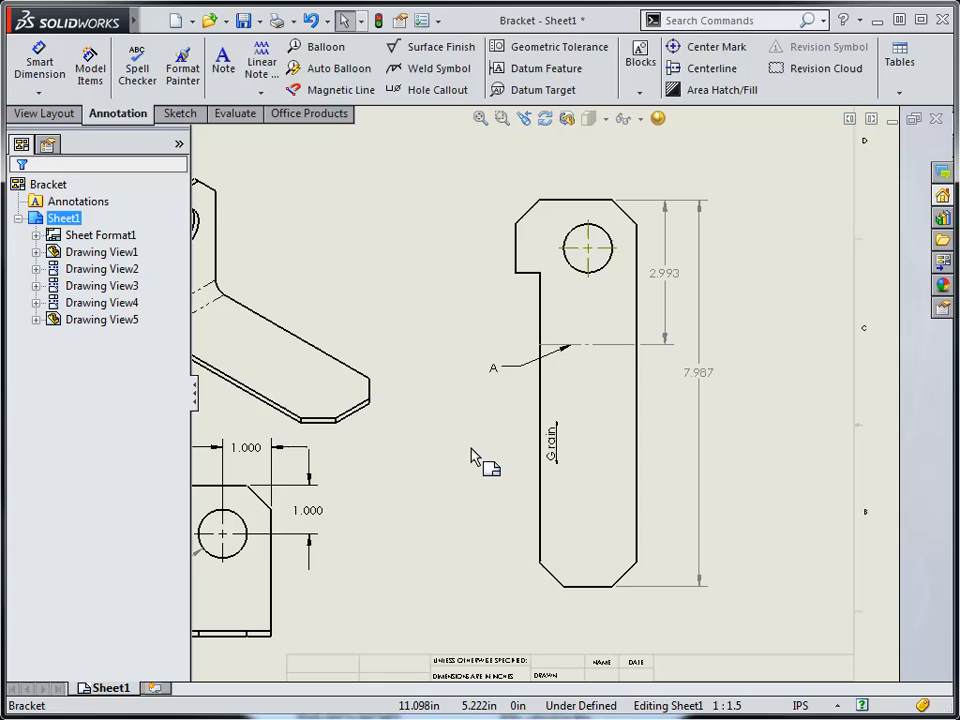
pyautogui.moveTo(455, 468)
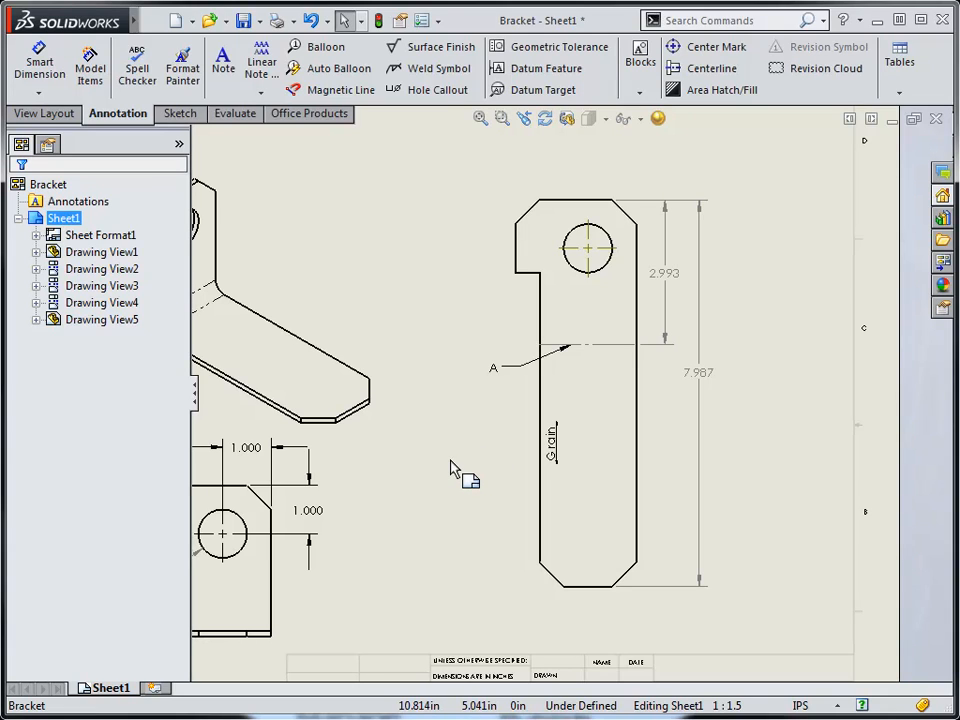
pyautogui.moveTo(443, 485)
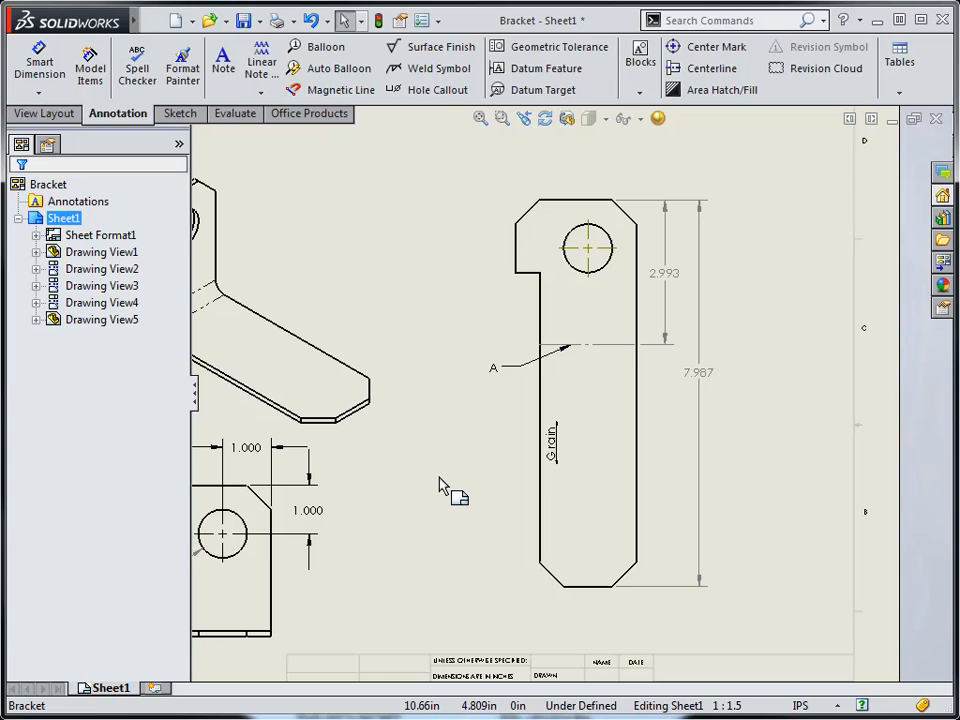